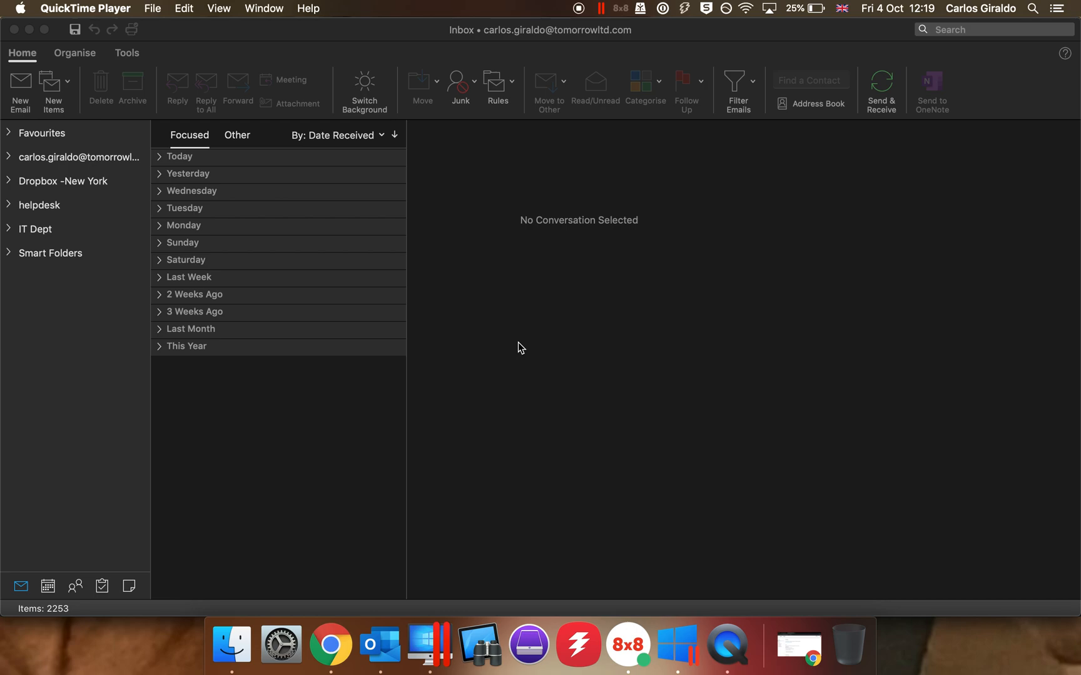
mouse_move(481, 317)
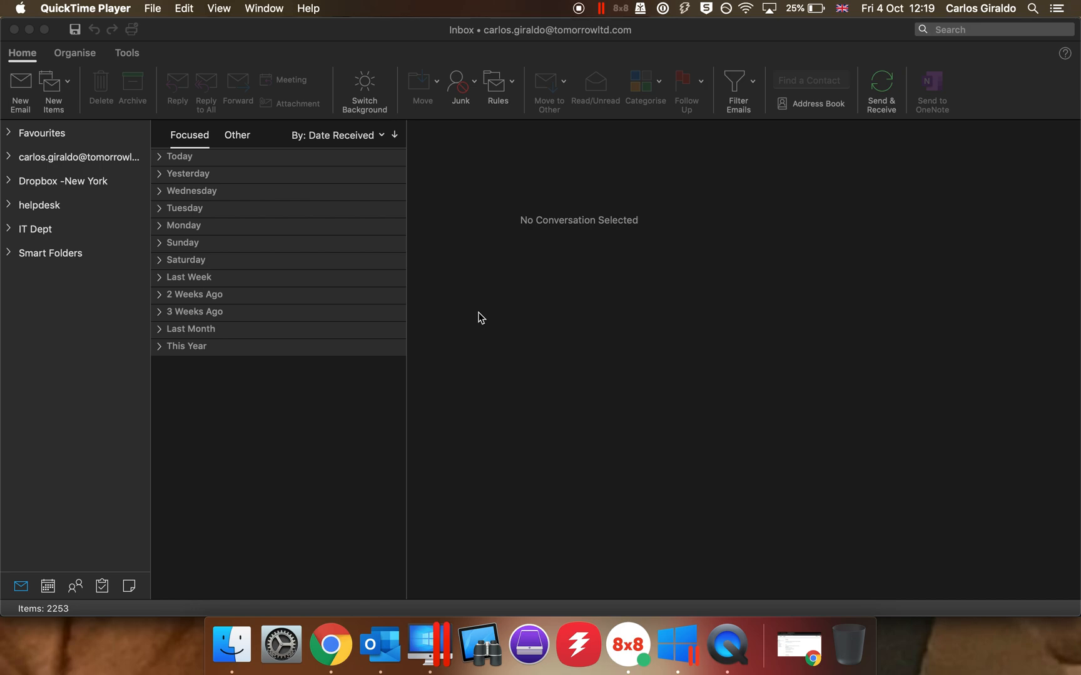
mouse_move(462, 516)
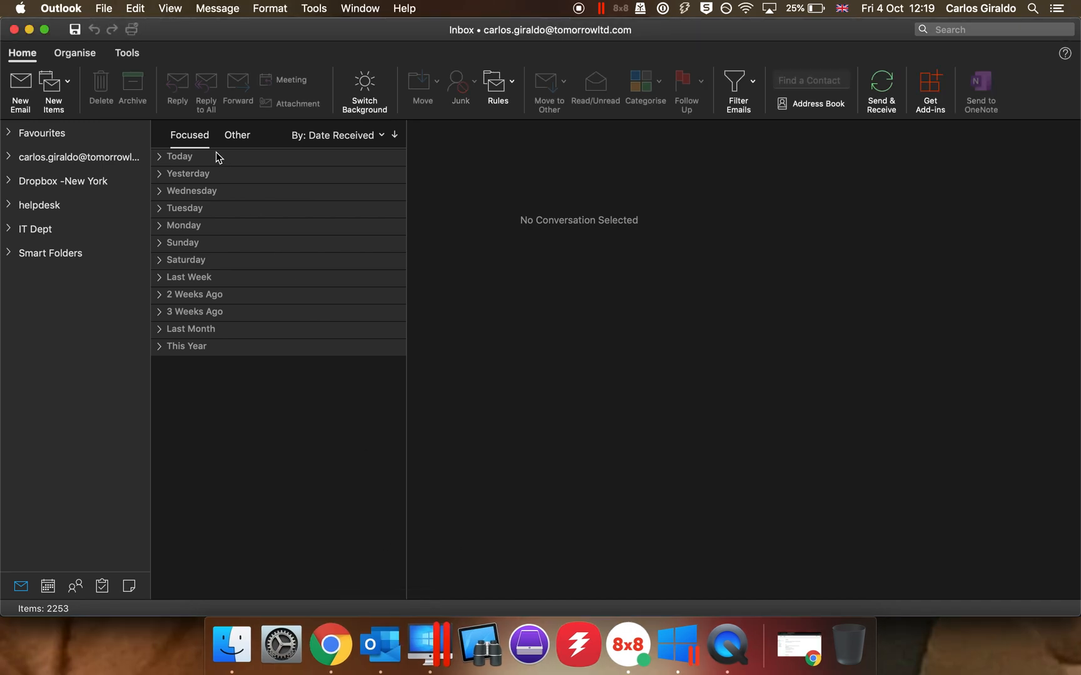
mouse_move(74, 20)
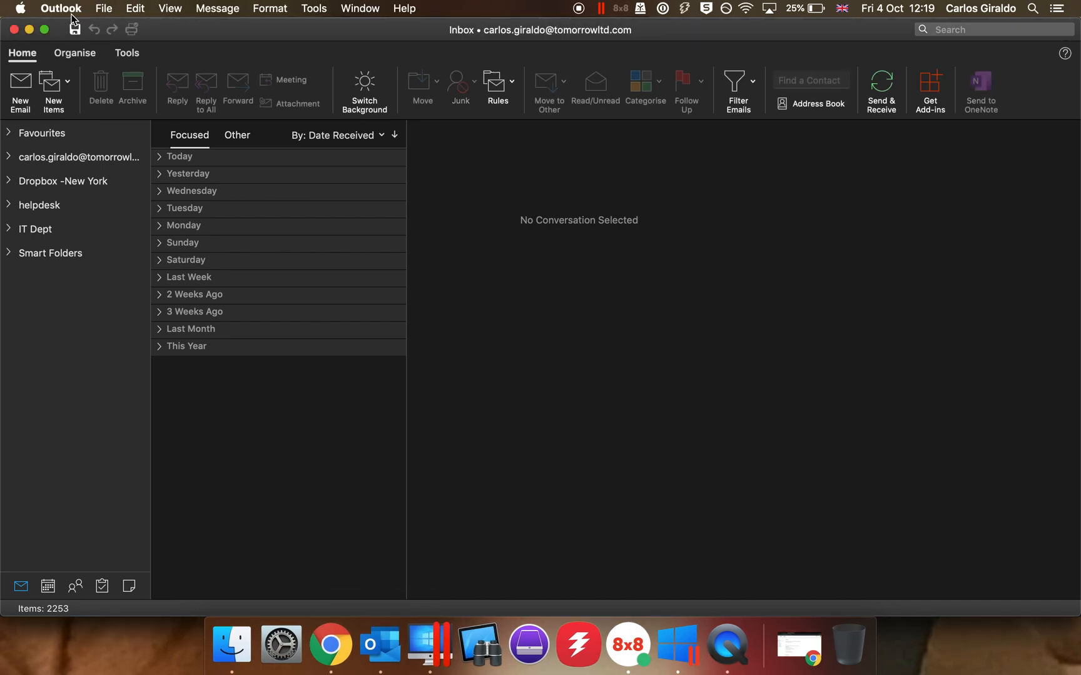
Open the Fonts pane of Outlook Preferences, showing the default composing fonts
click(61, 7)
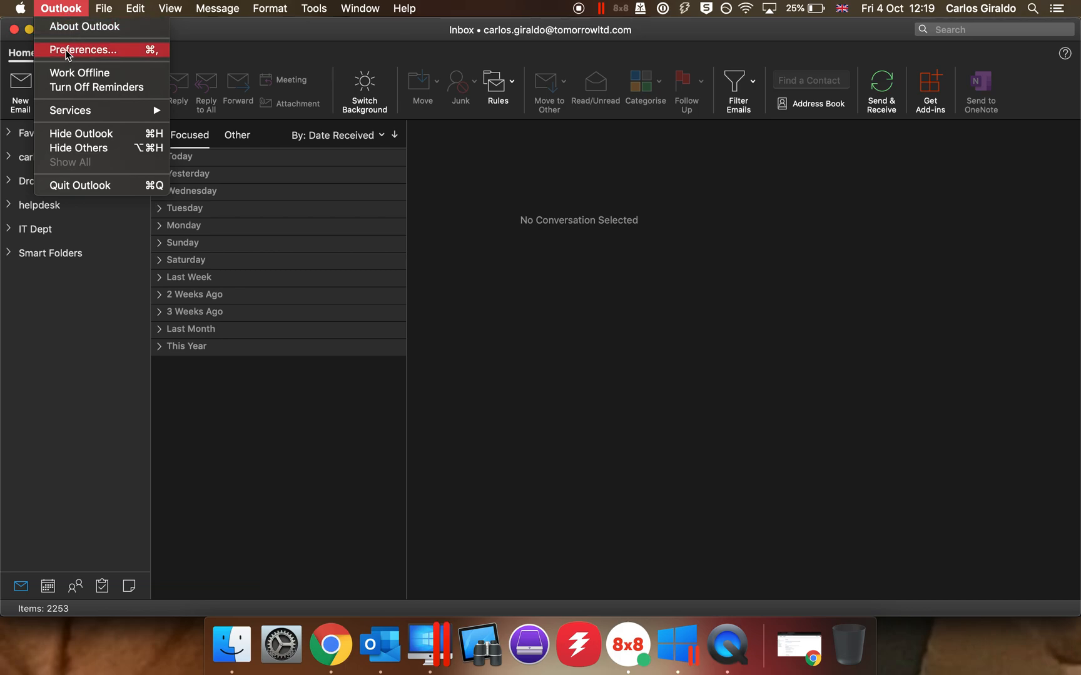
click(83, 49)
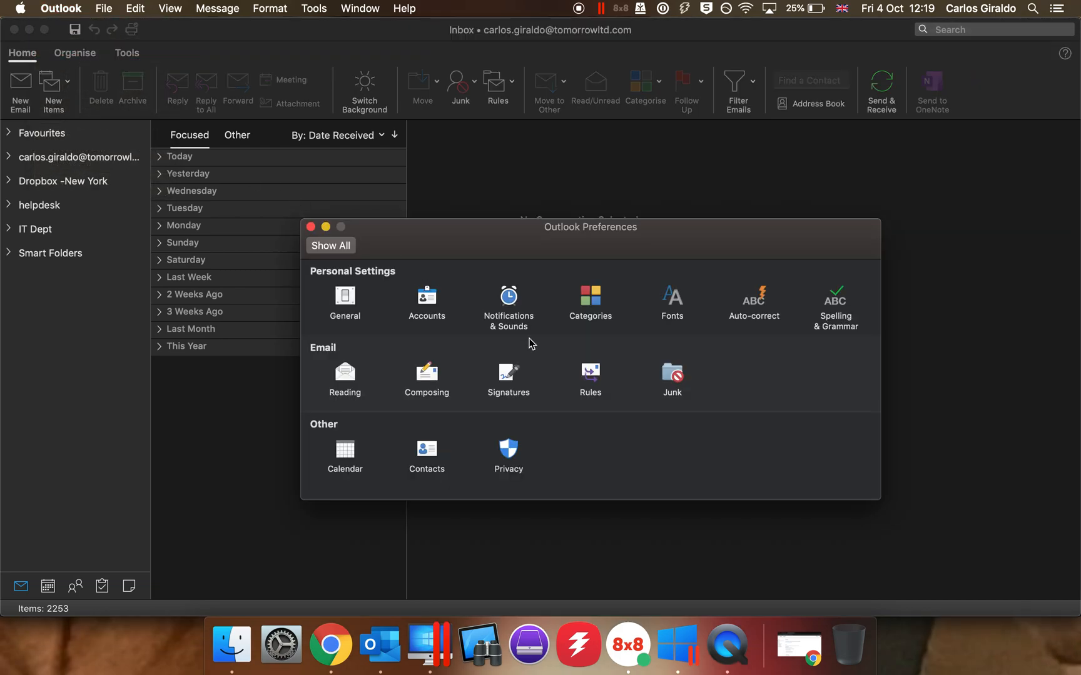
mouse_move(685, 309)
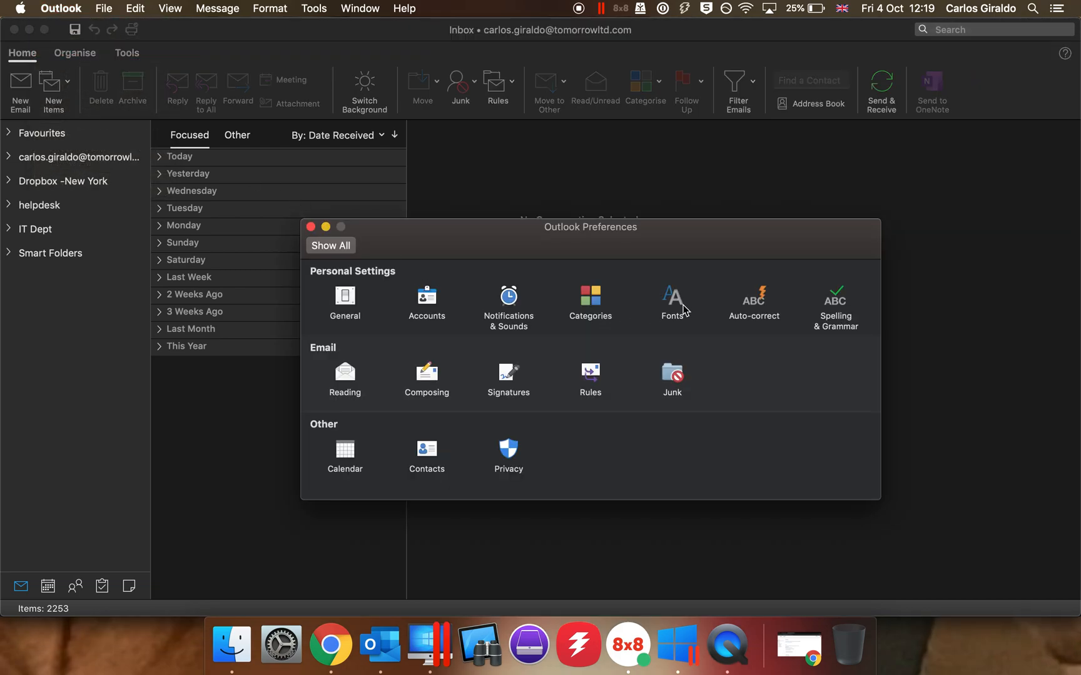
click(672, 298)
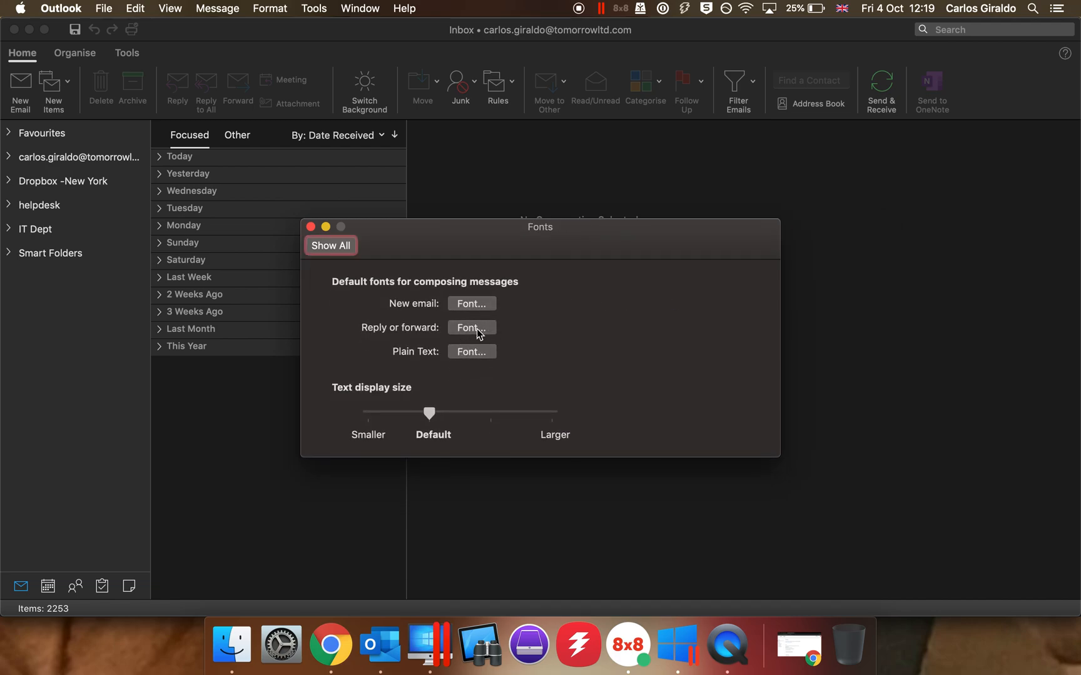
mouse_move(471, 304)
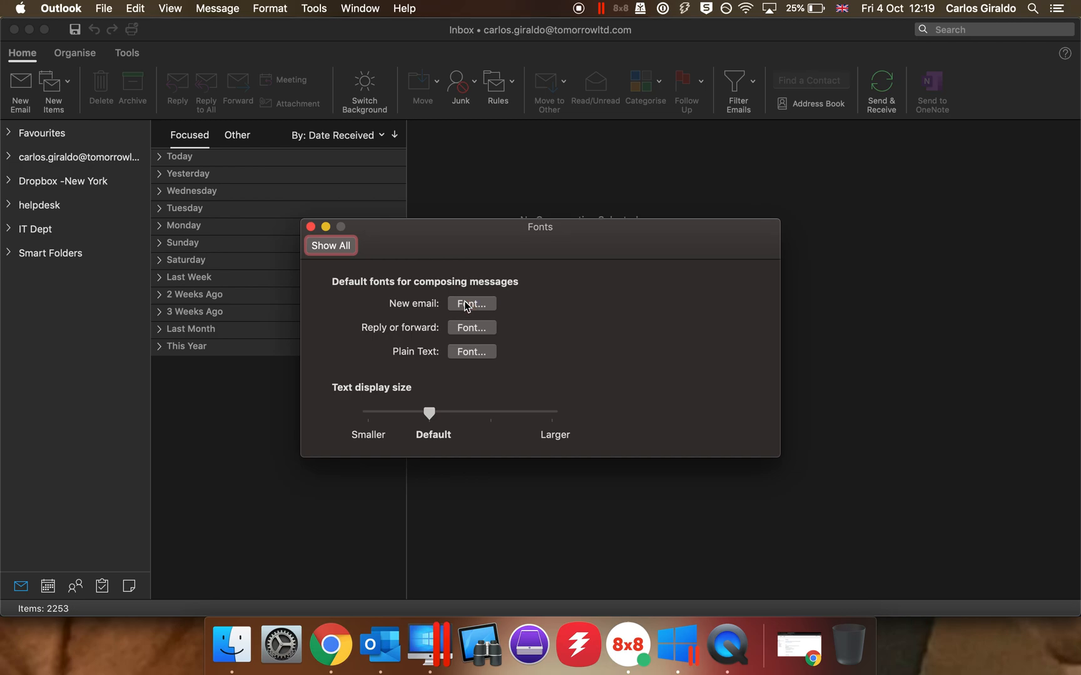
Confirm Arial Regular 11 as the New email and Reply or forward fonts
click(471, 303)
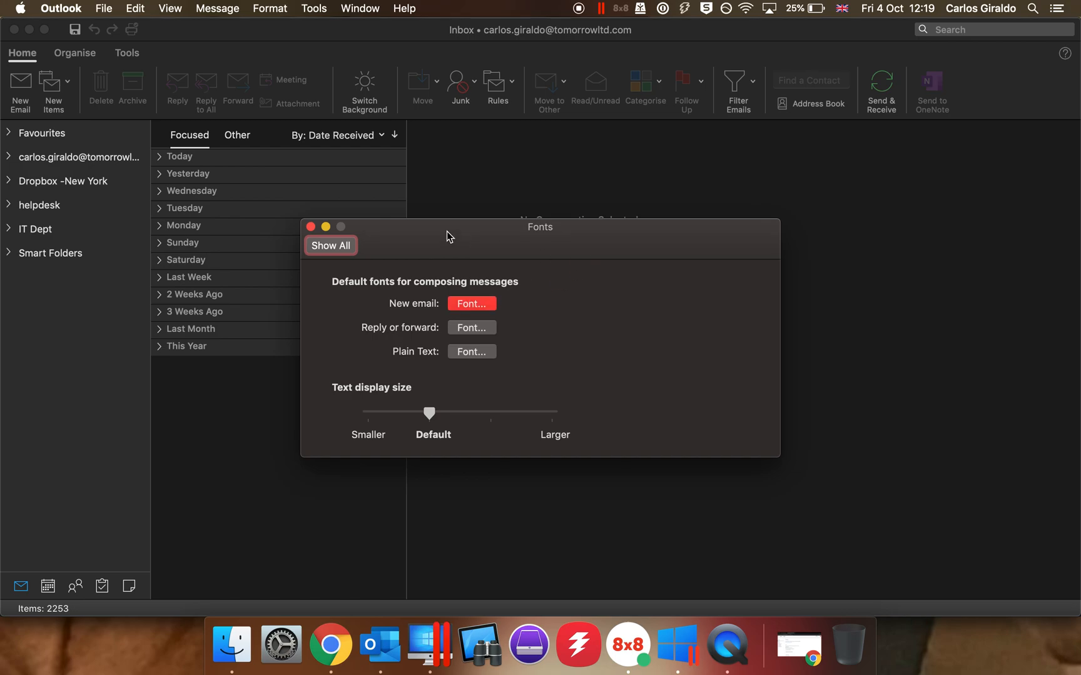
click(472, 303)
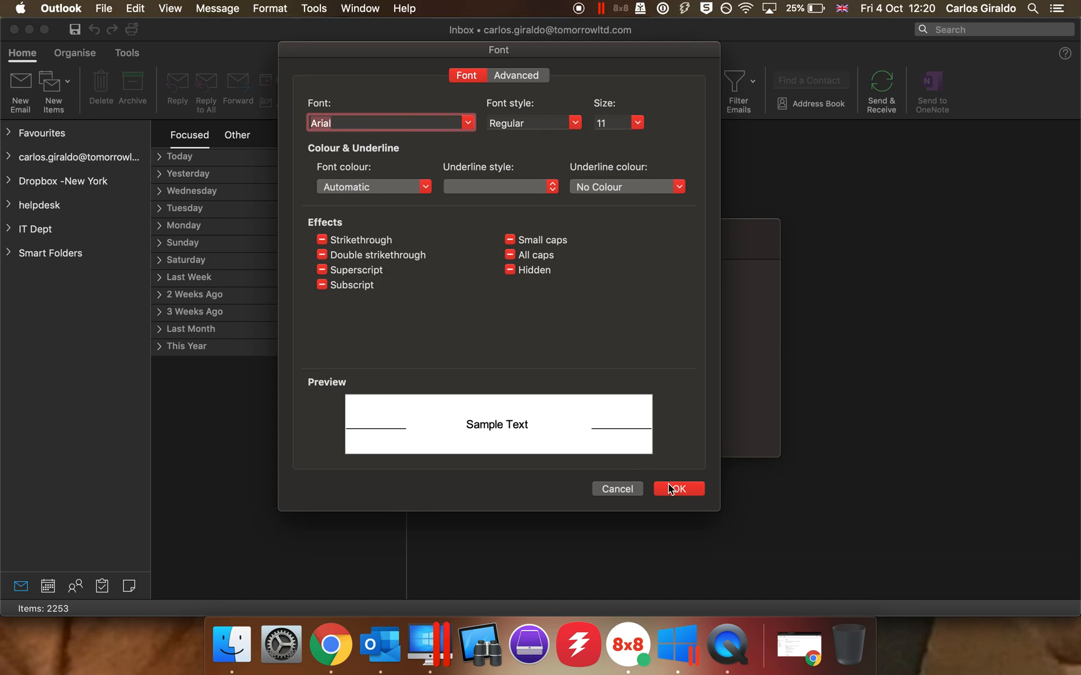
click(678, 489)
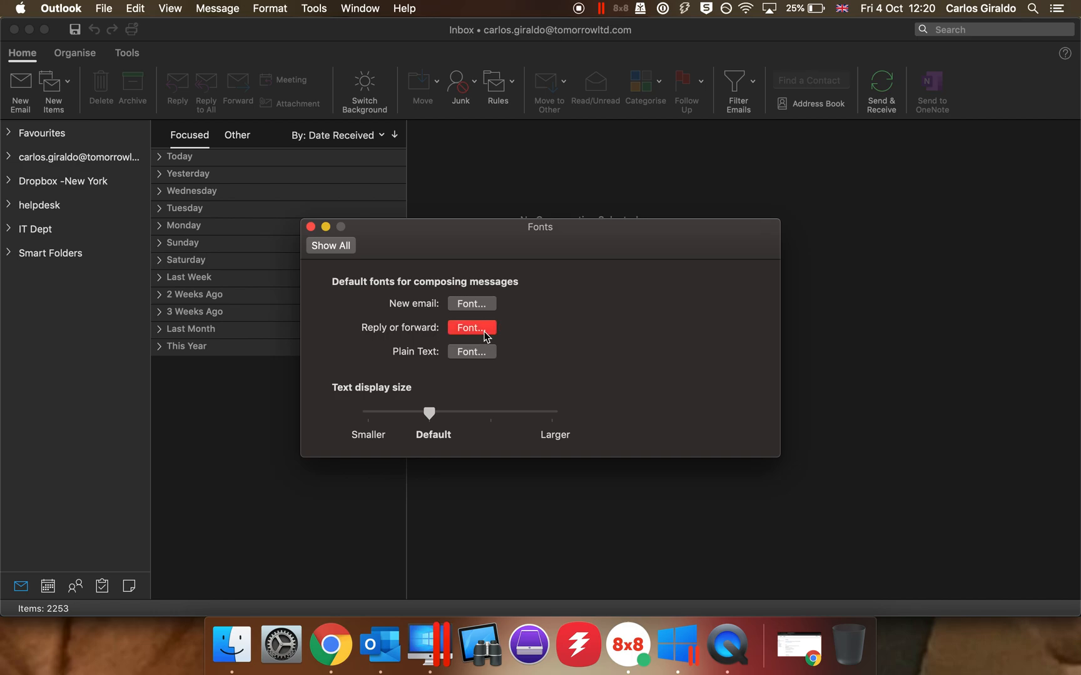
click(472, 327)
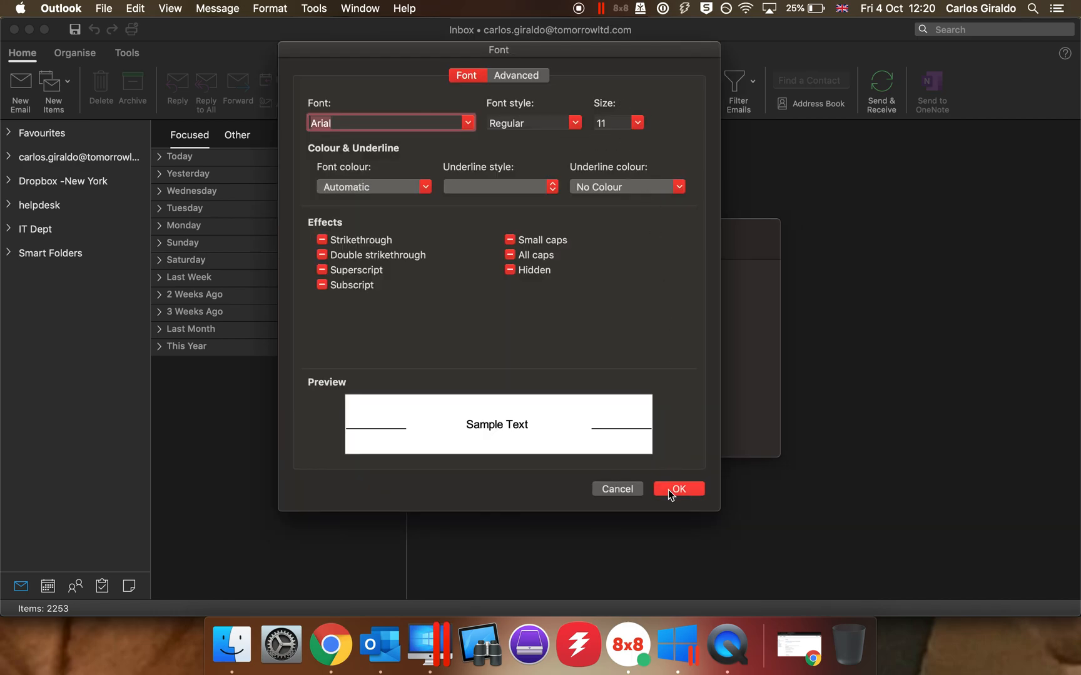
click(677, 489)
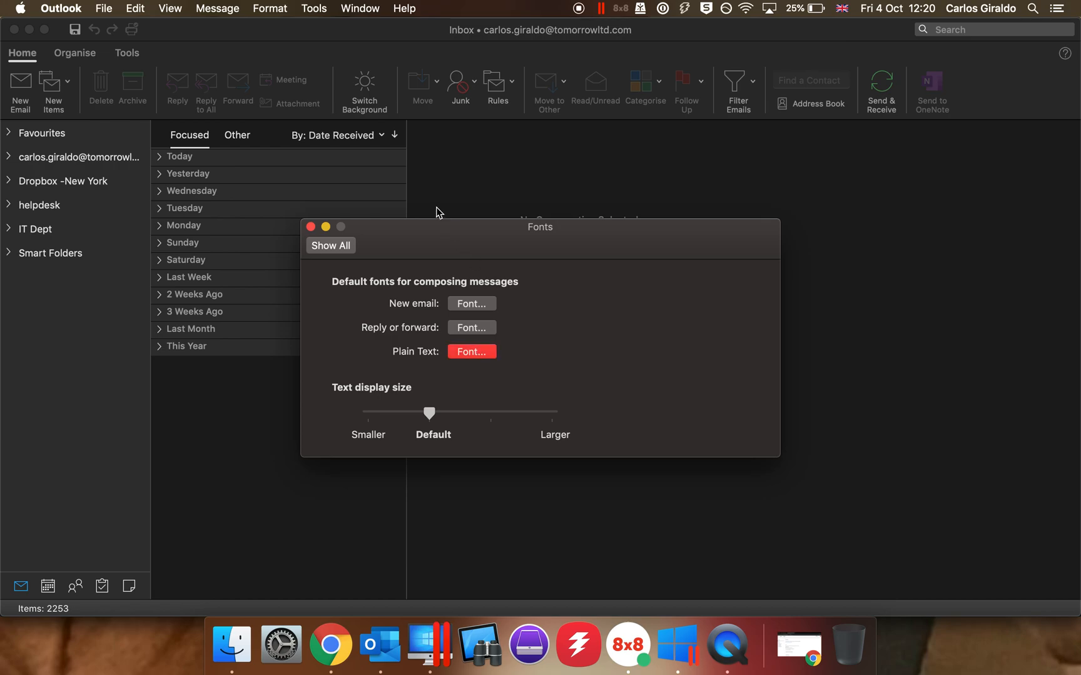
Confirm Arial Regular 11 for Plain Text, close Fonts, and start a new email
click(471, 352)
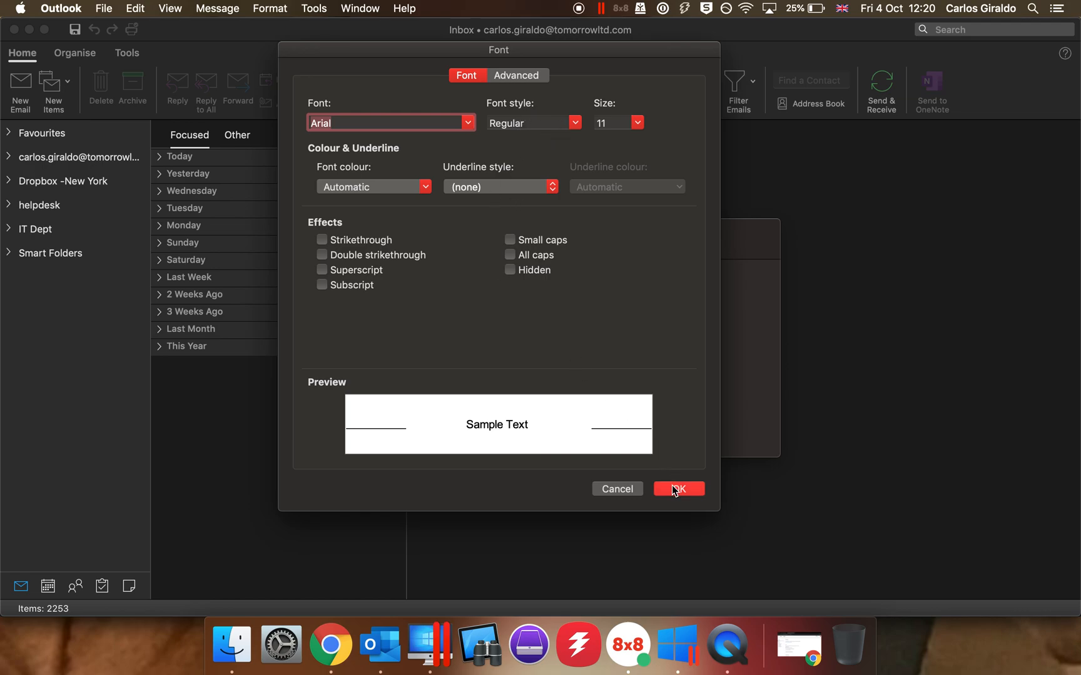
click(678, 488)
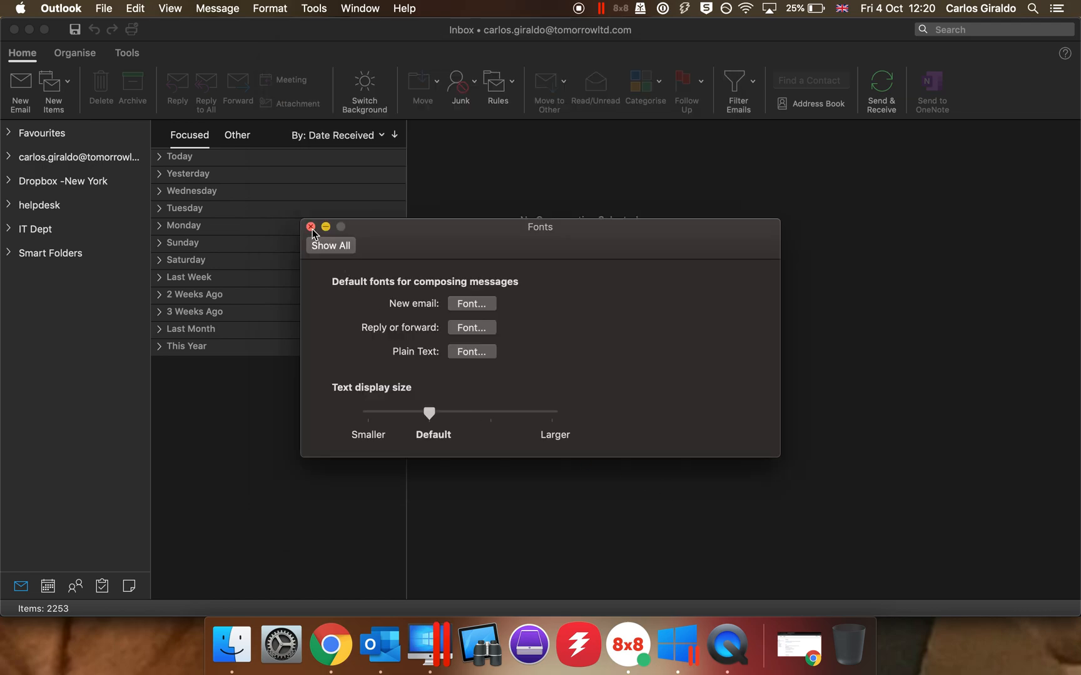
click(311, 227)
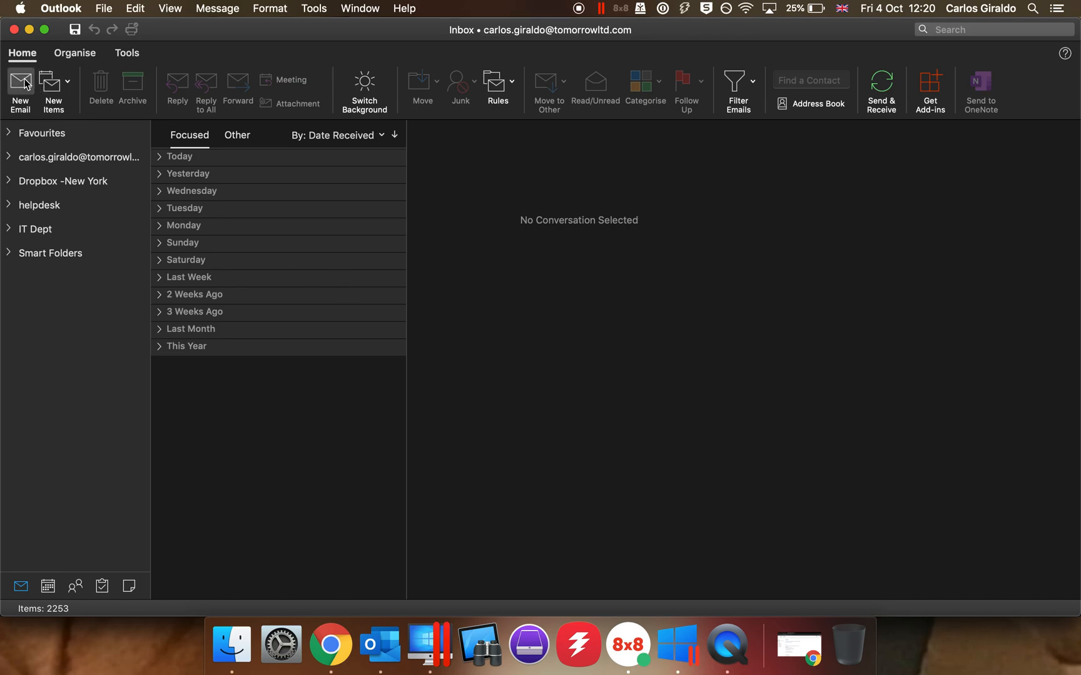
click(20, 88)
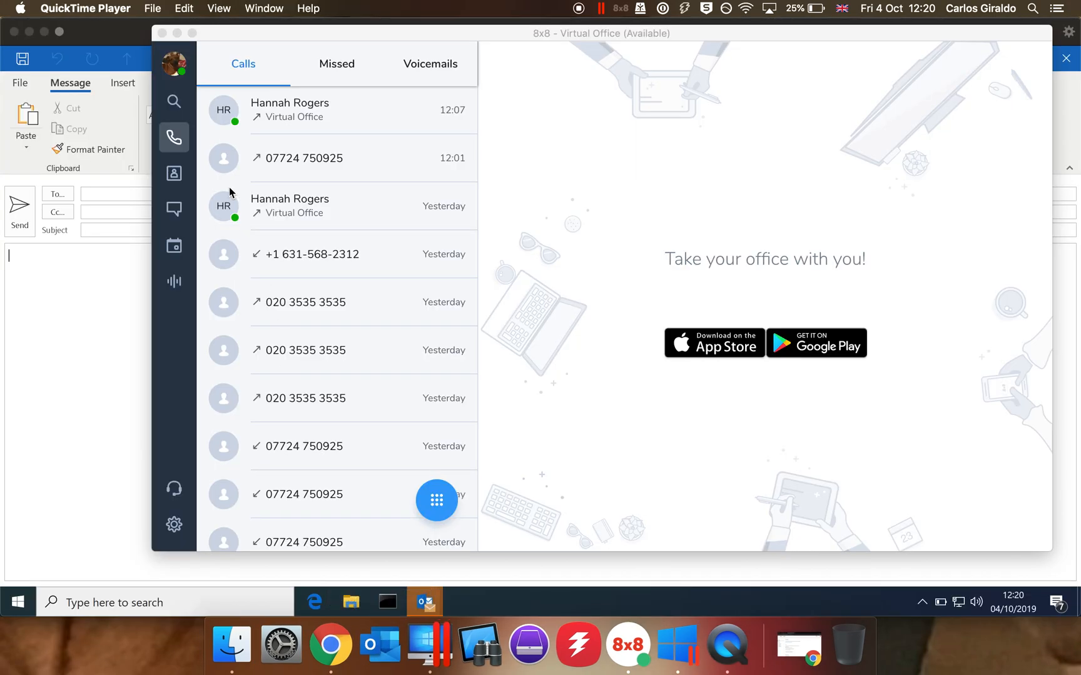
mouse_move(324, 584)
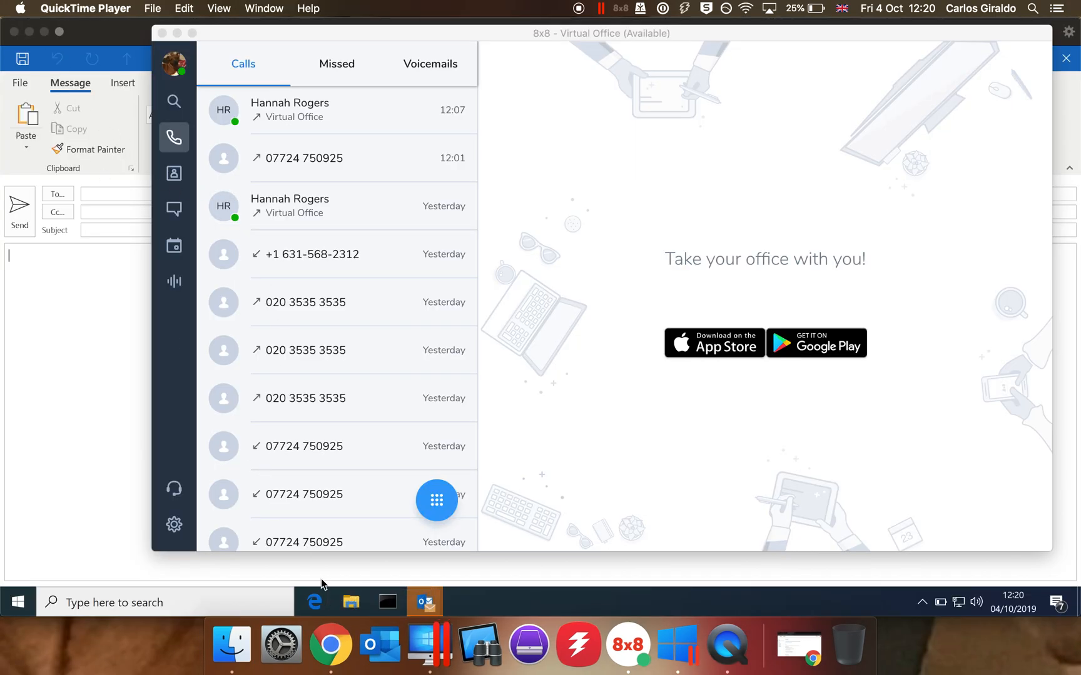
mouse_move(331, 369)
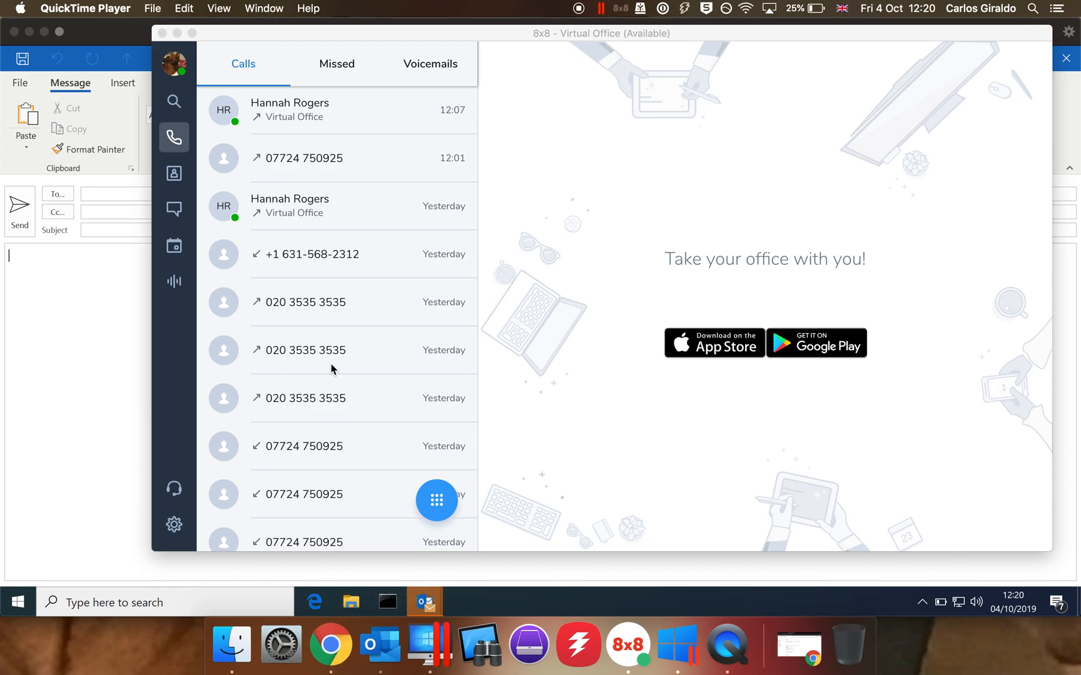